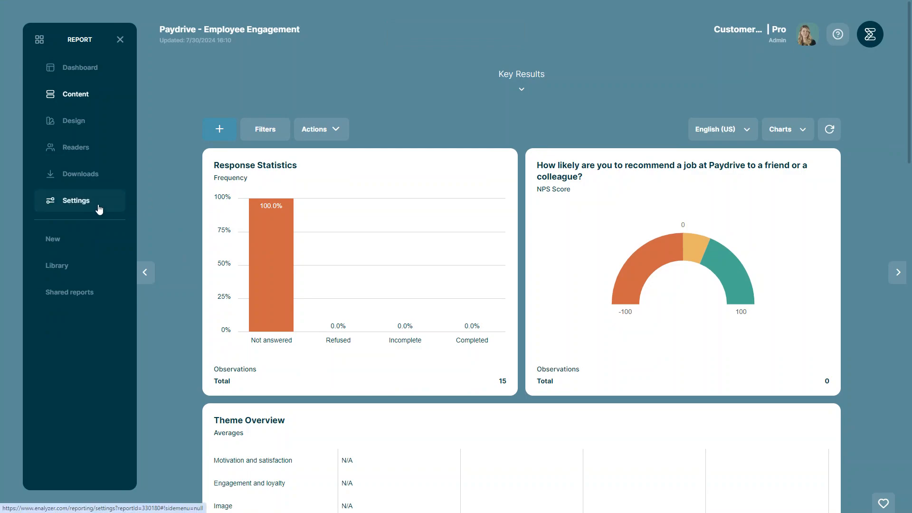
Step: Go to Settings in the Paydrive - Employee Engagement report sidebar
left_click(76, 199)
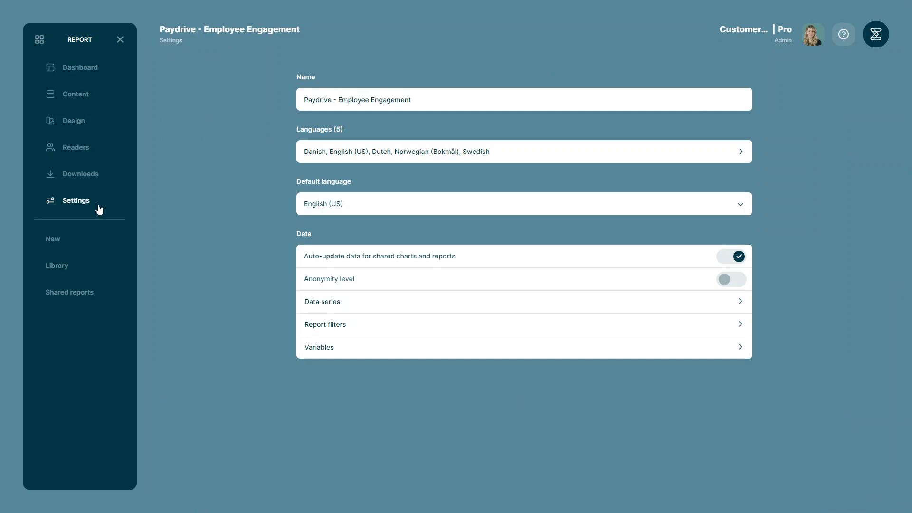
mouse_move(227, 244)
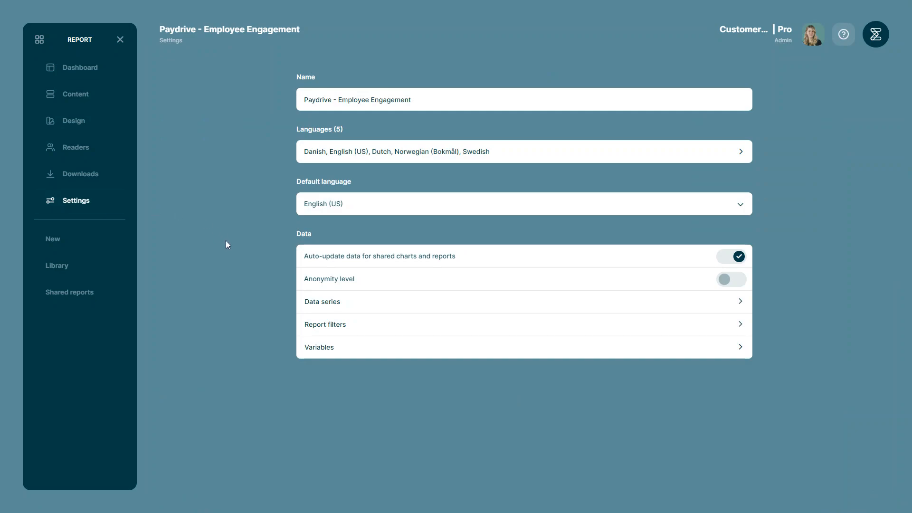
mouse_move(349, 354)
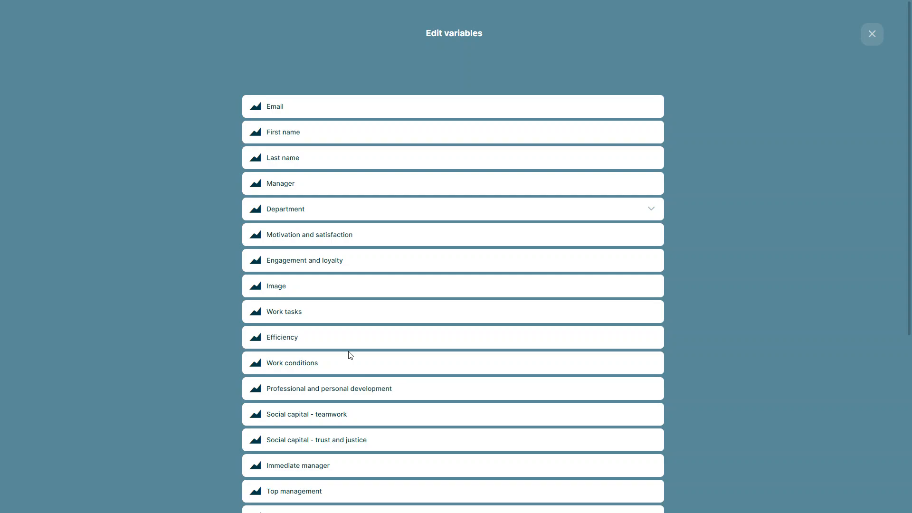
mouse_move(311, 339)
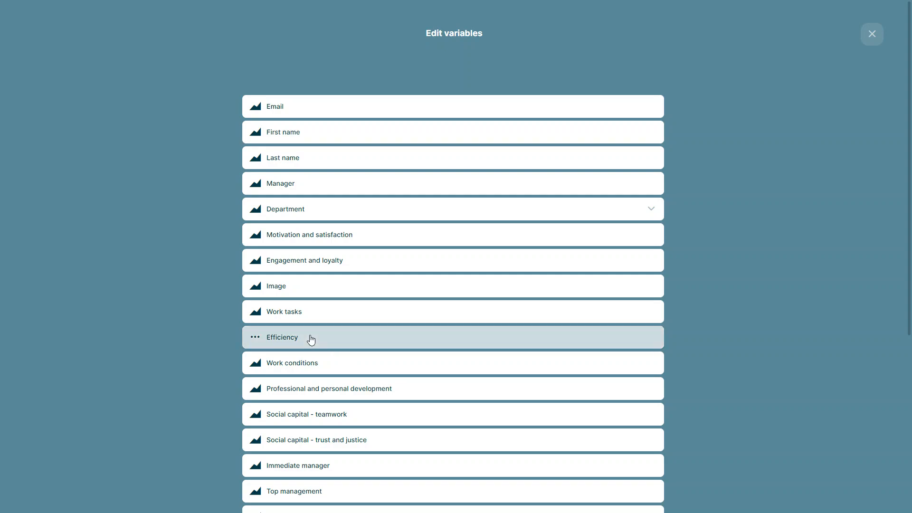
Step: Choose Edit from the Efficiency variable's options menu to show its response categories
left_click(255, 337)
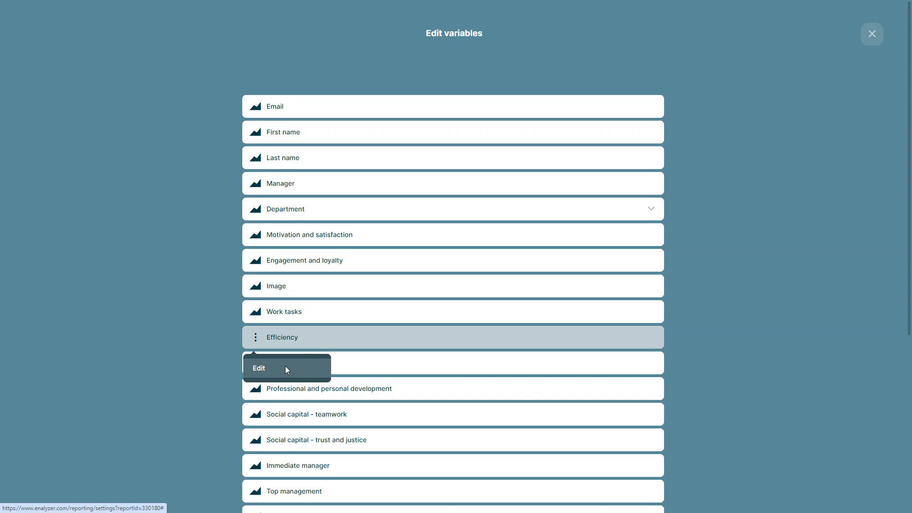
left_click(258, 368)
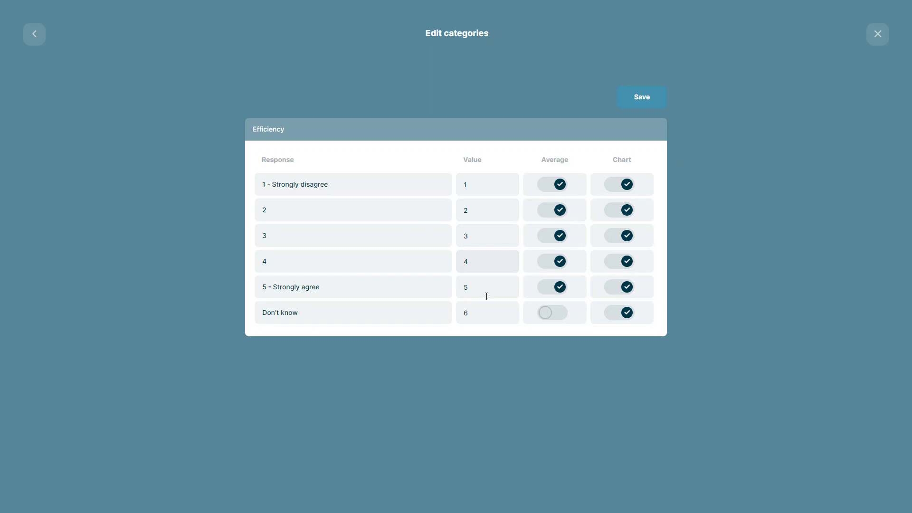
Step: Enter 0 as the Don't know response value, replacing 6
left_click(487, 312)
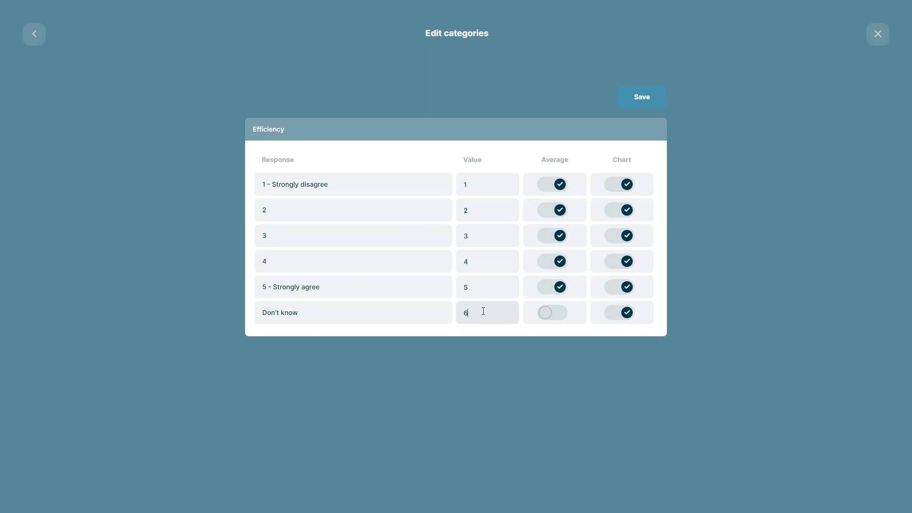
type("0")
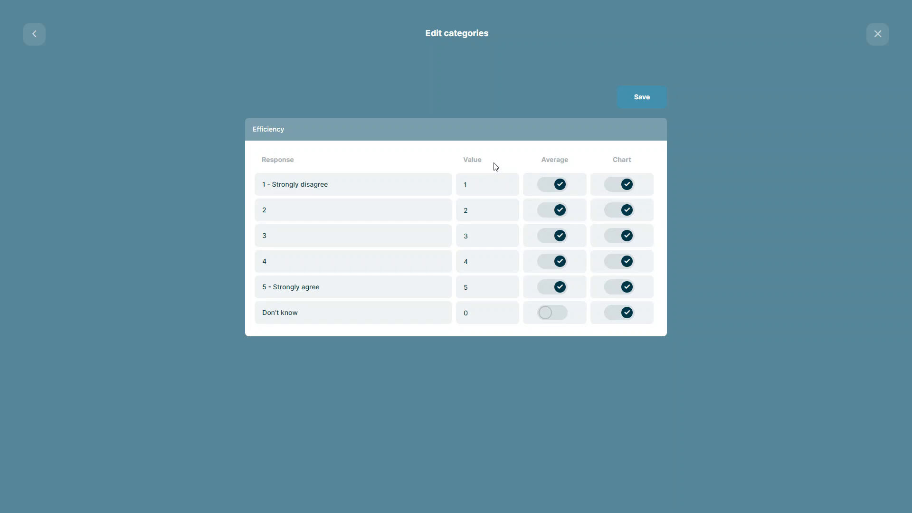
mouse_move(520, 171)
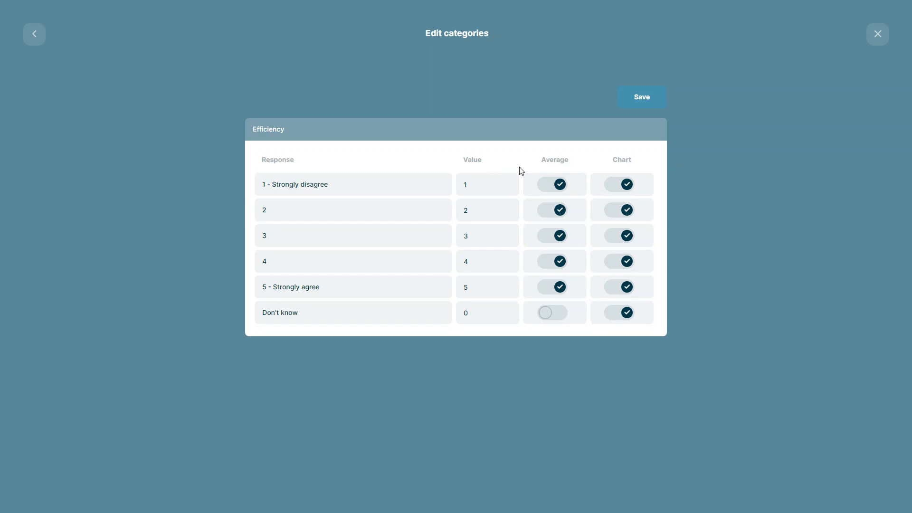
mouse_move(547, 172)
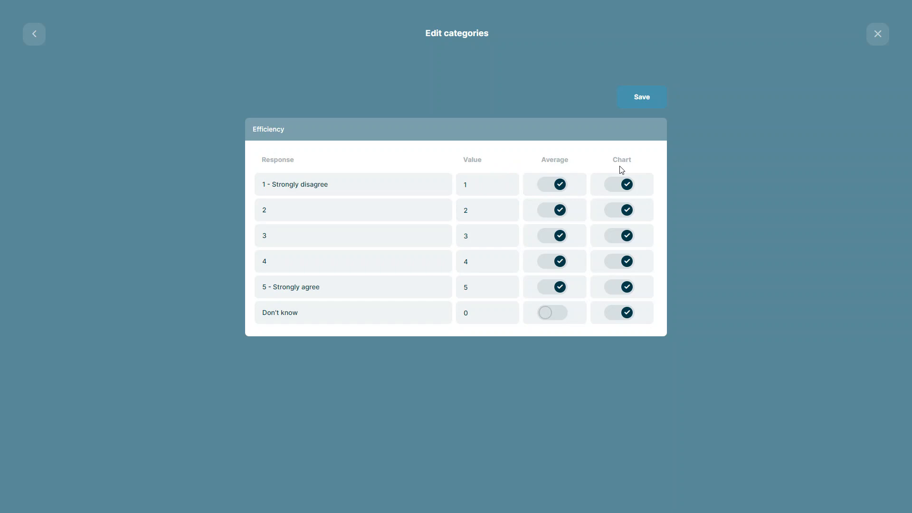
mouse_move(614, 167)
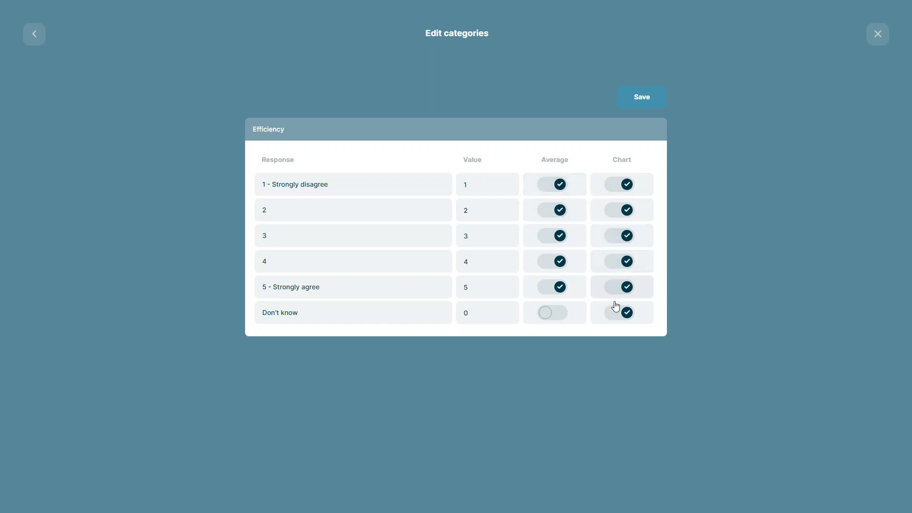
mouse_move(621, 314)
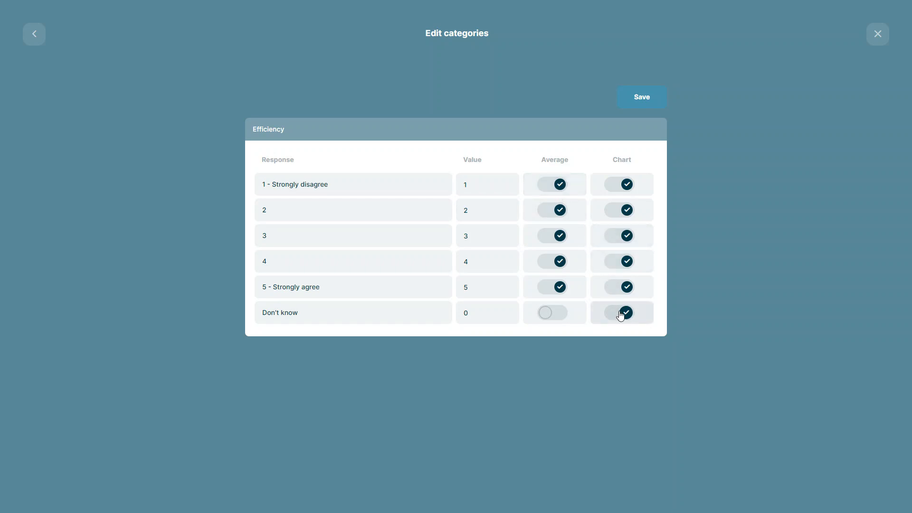
Step: Turn off the Chart toggle for Don't know and save the Efficiency categories
left_click(622, 312)
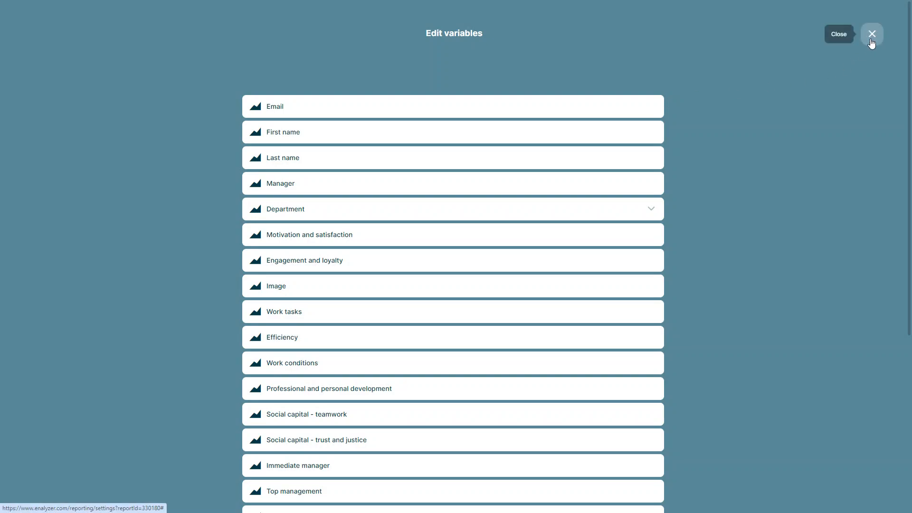
Step: Close the Edit variables list to return to the report settings page
left_click(871, 34)
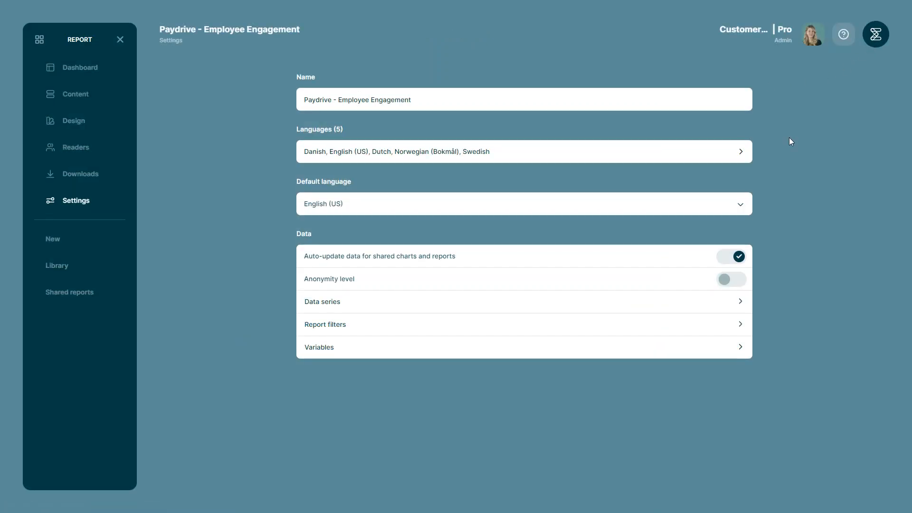